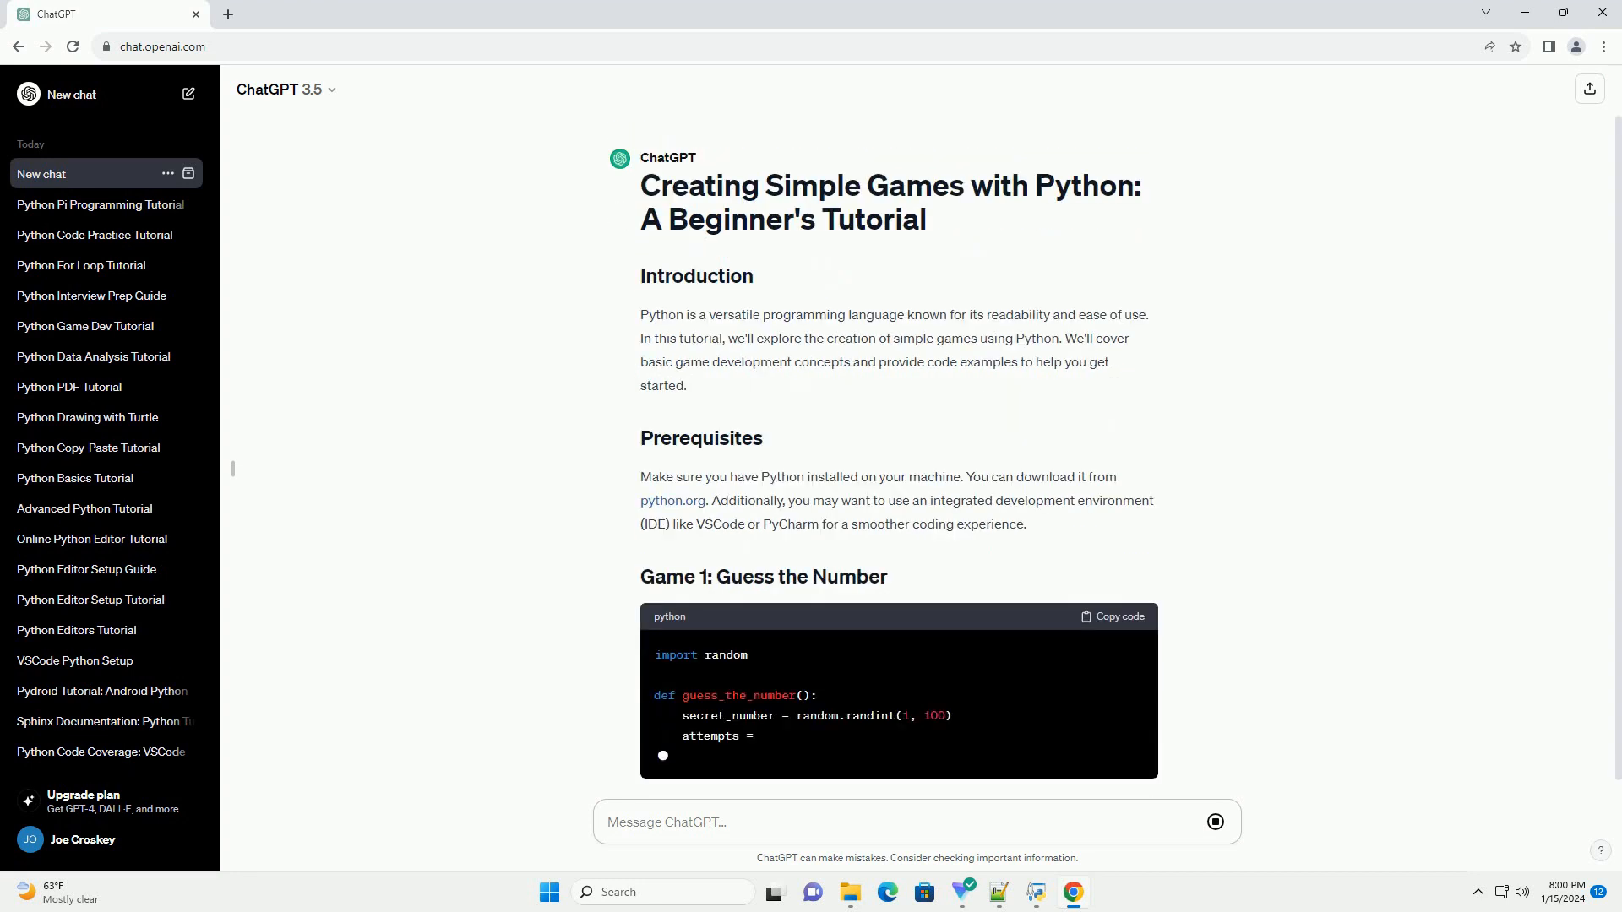
scroll(down, 3)
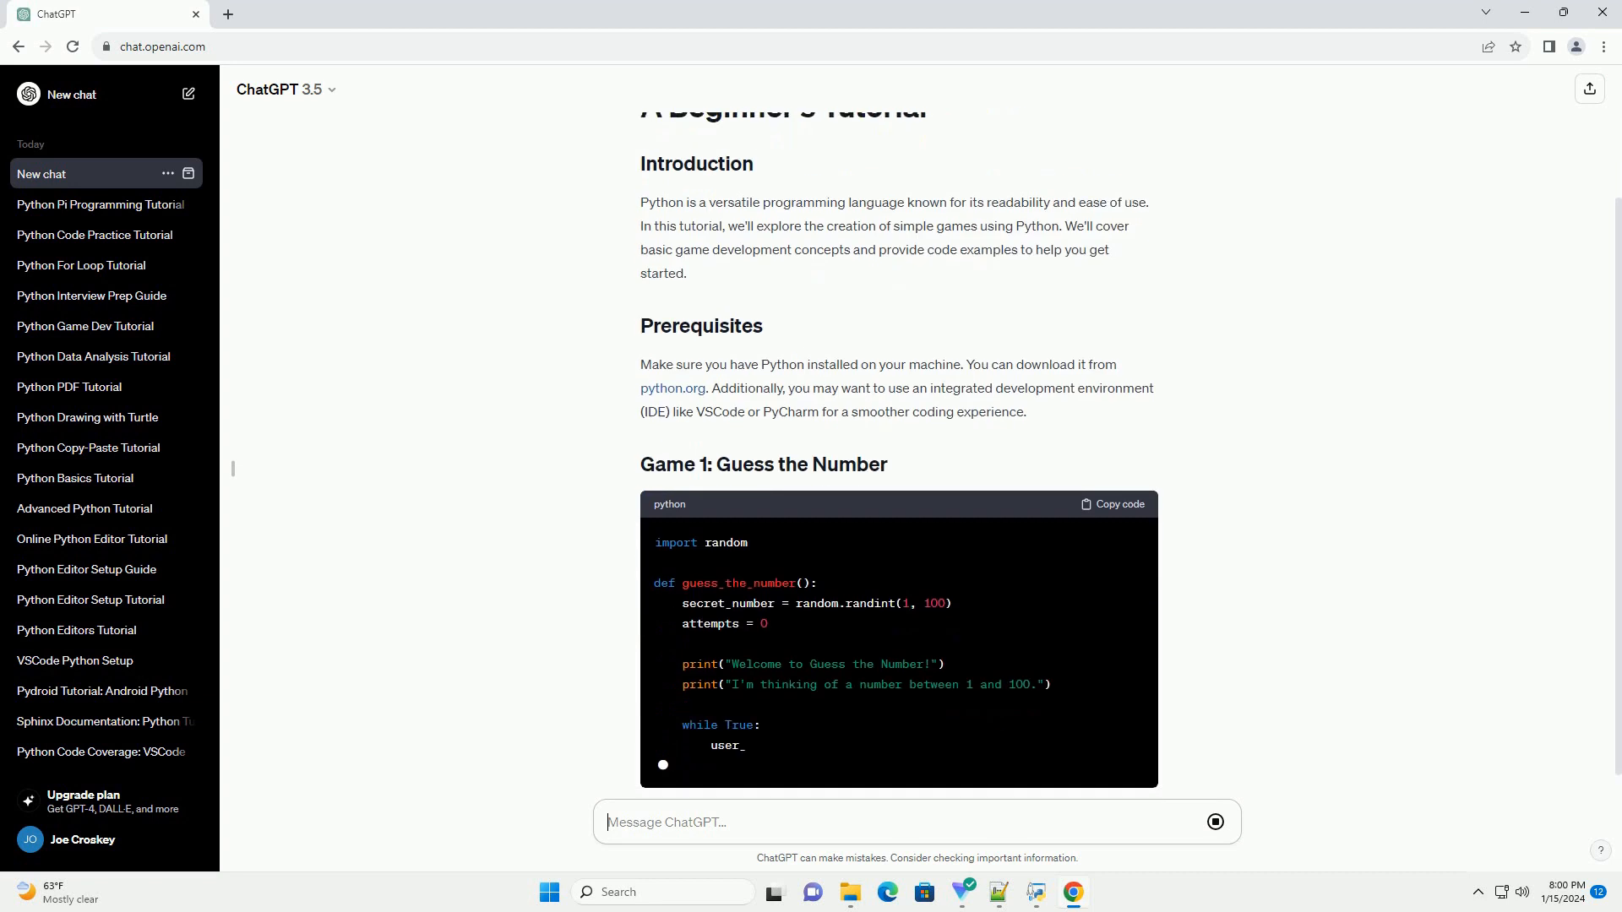
scroll(down, 3)
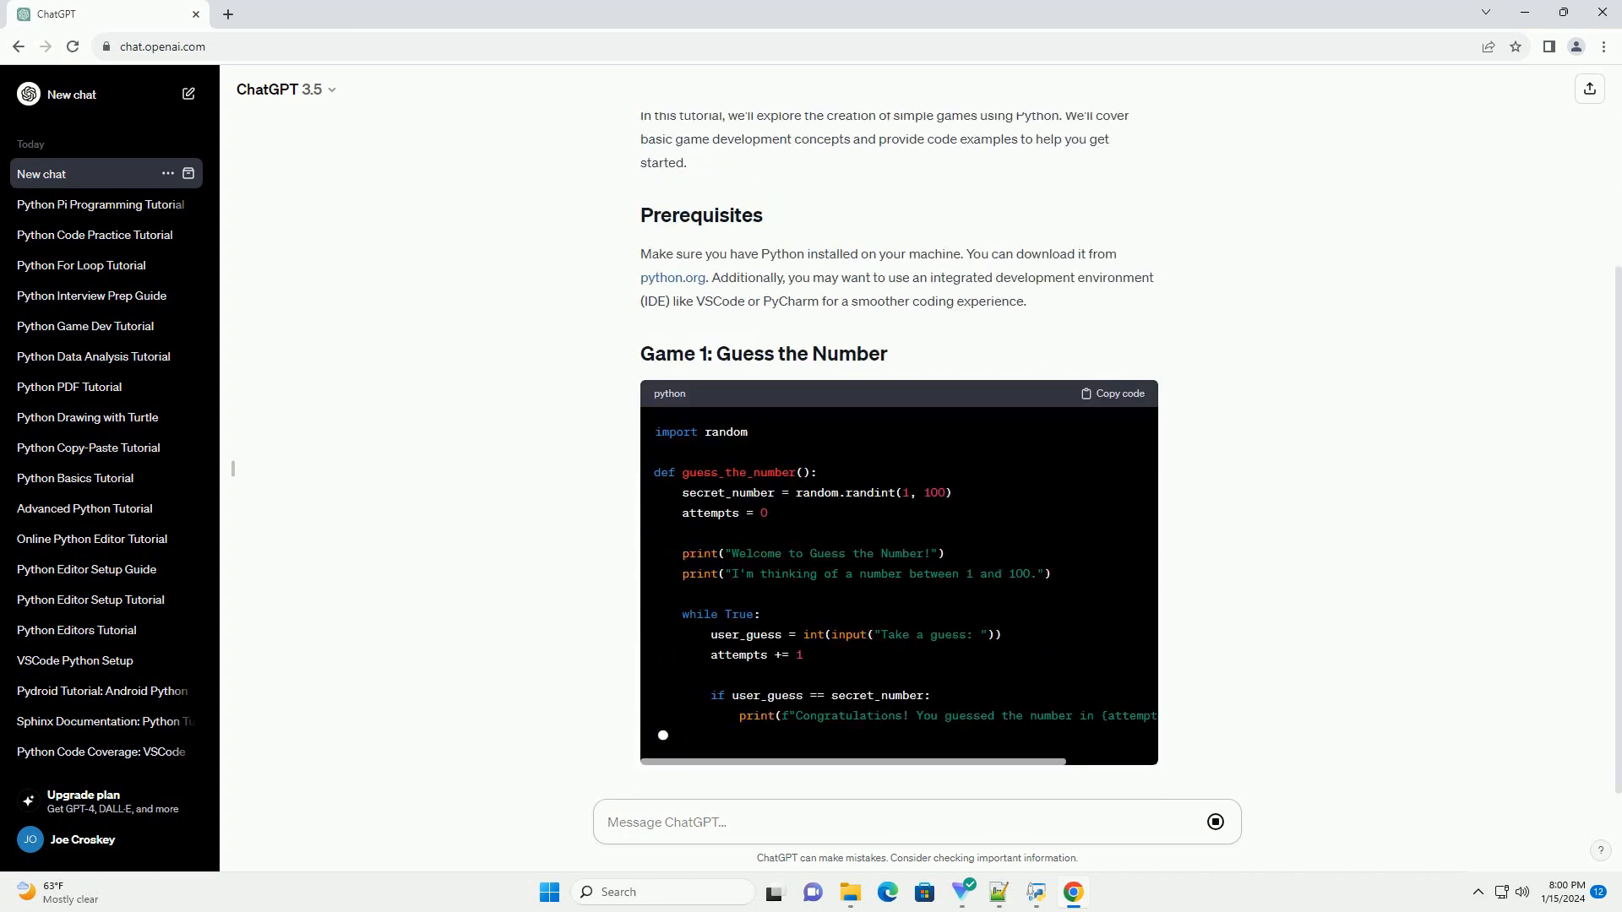
scroll(down, 3)
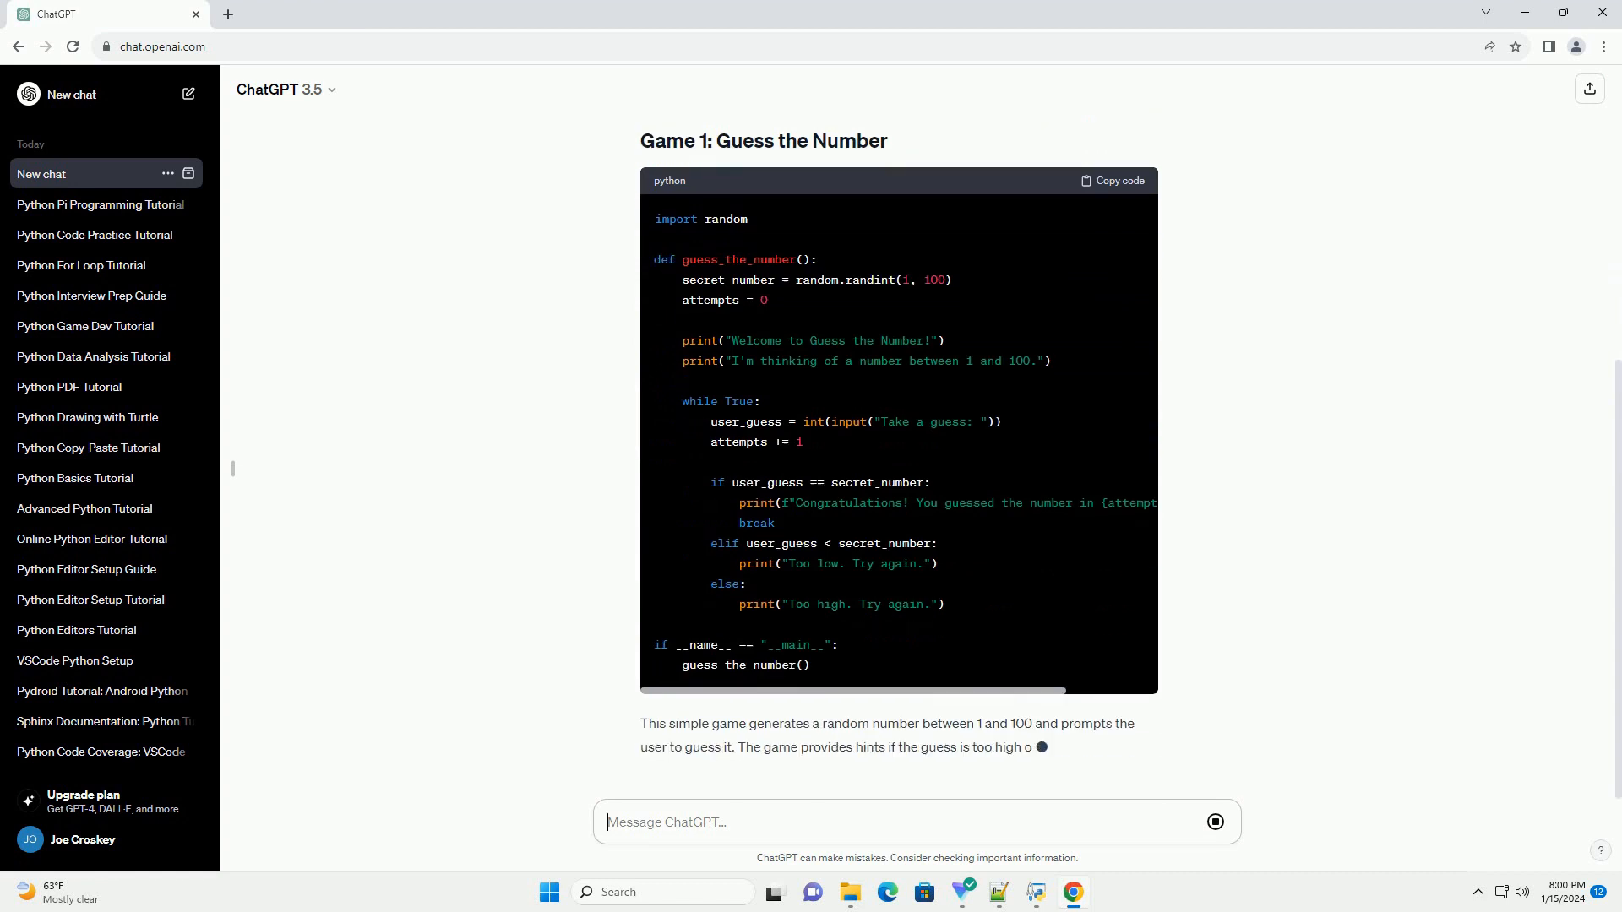
scroll(down, 3)
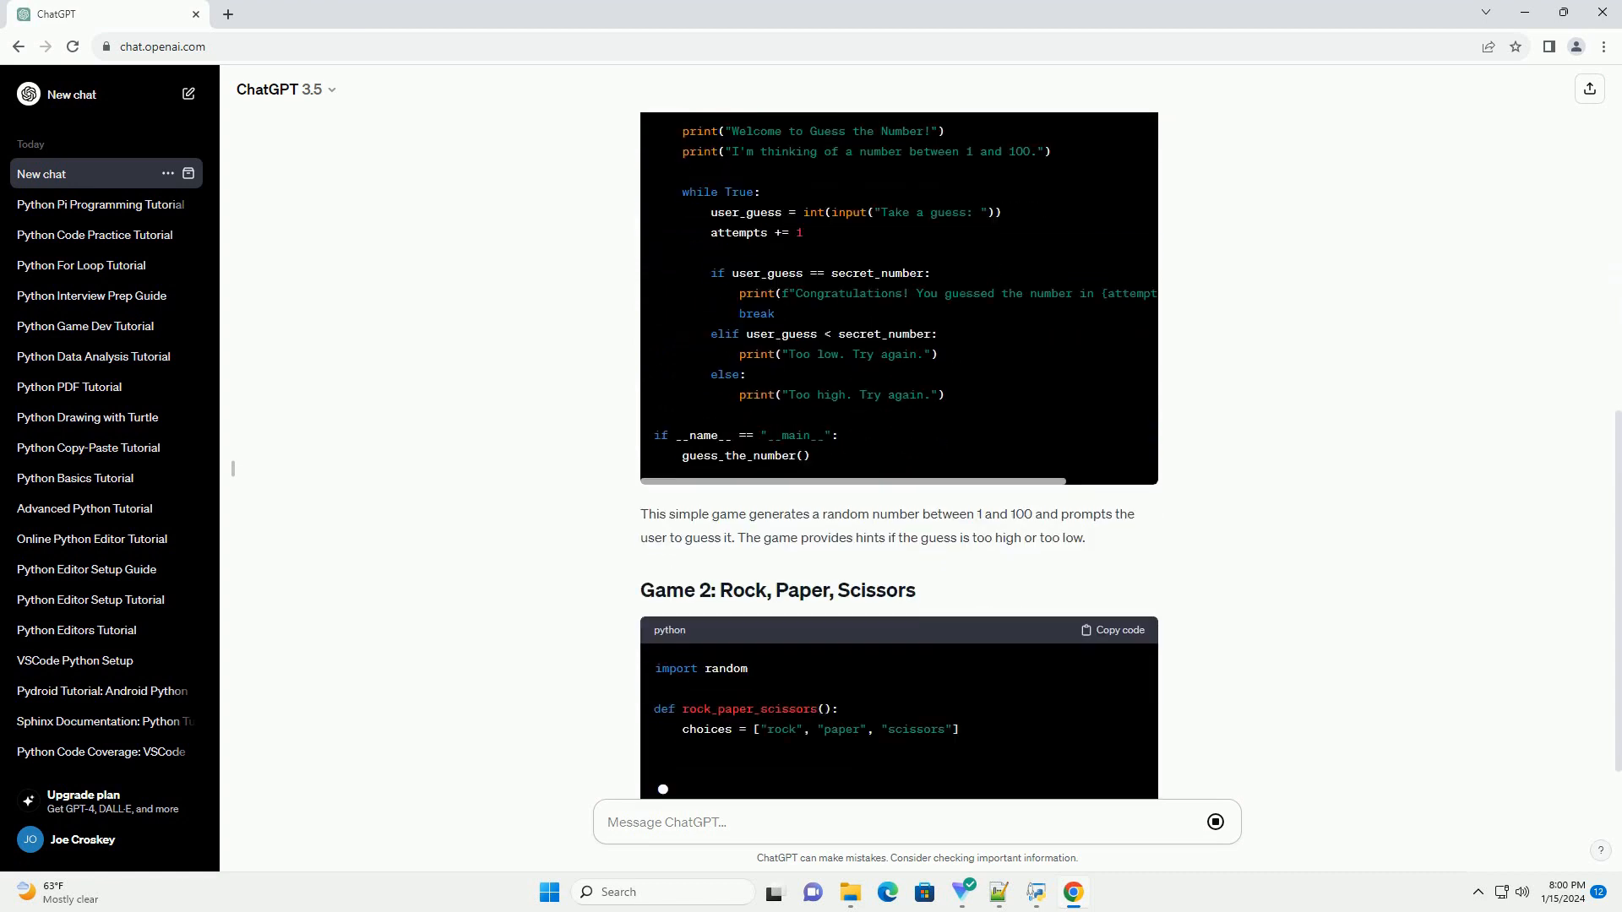
scroll(down, 3)
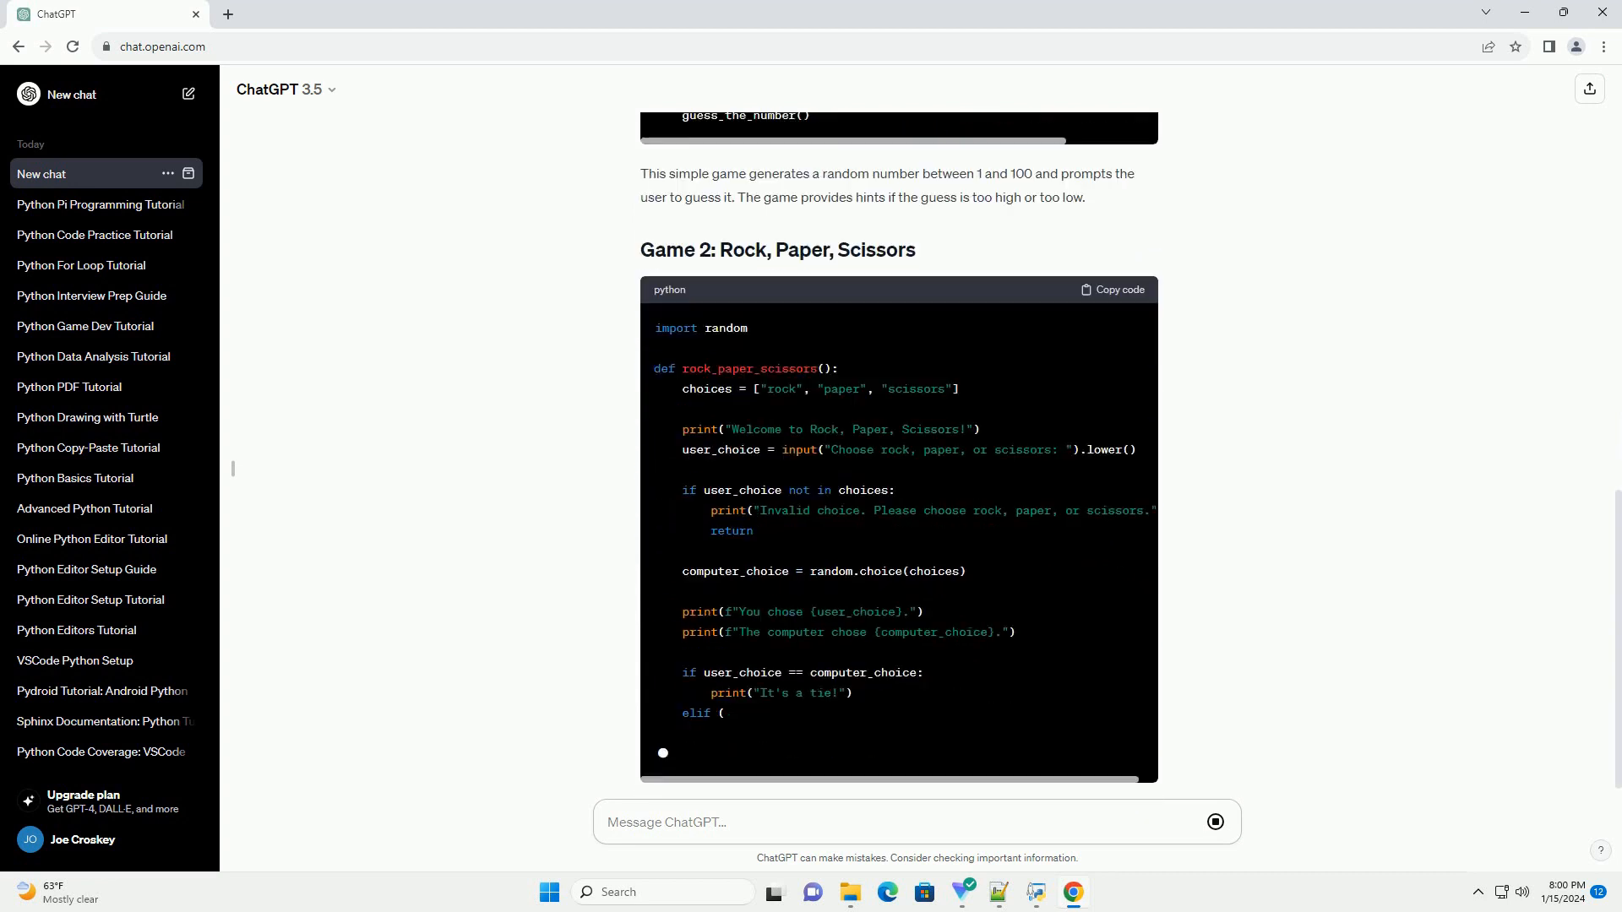
scroll(down, 3)
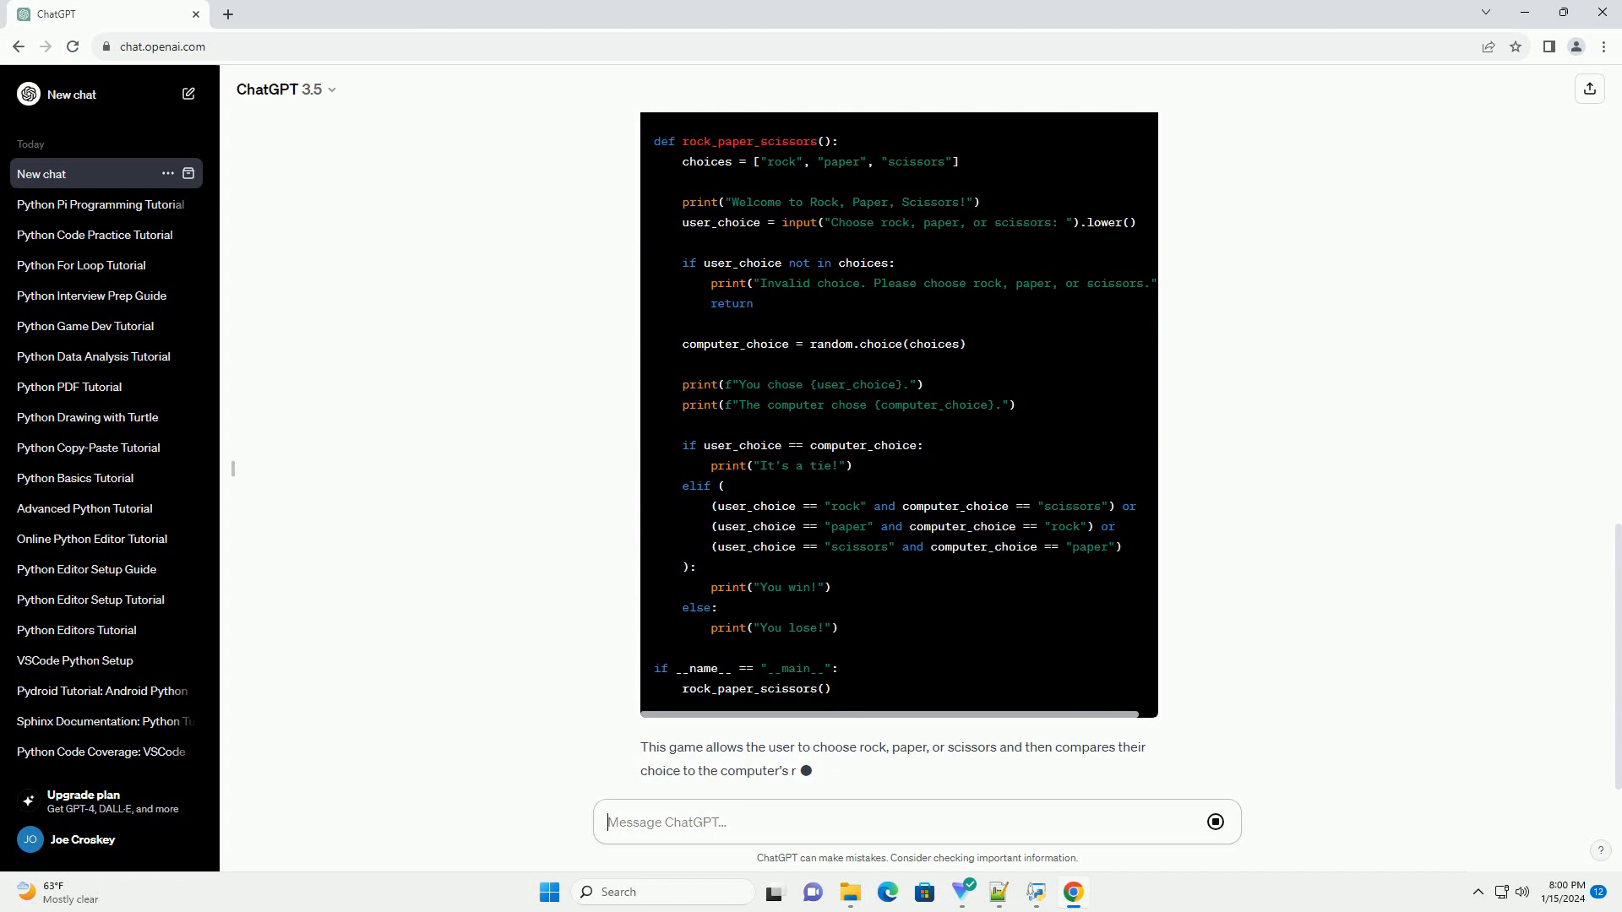
scroll(down, 3)
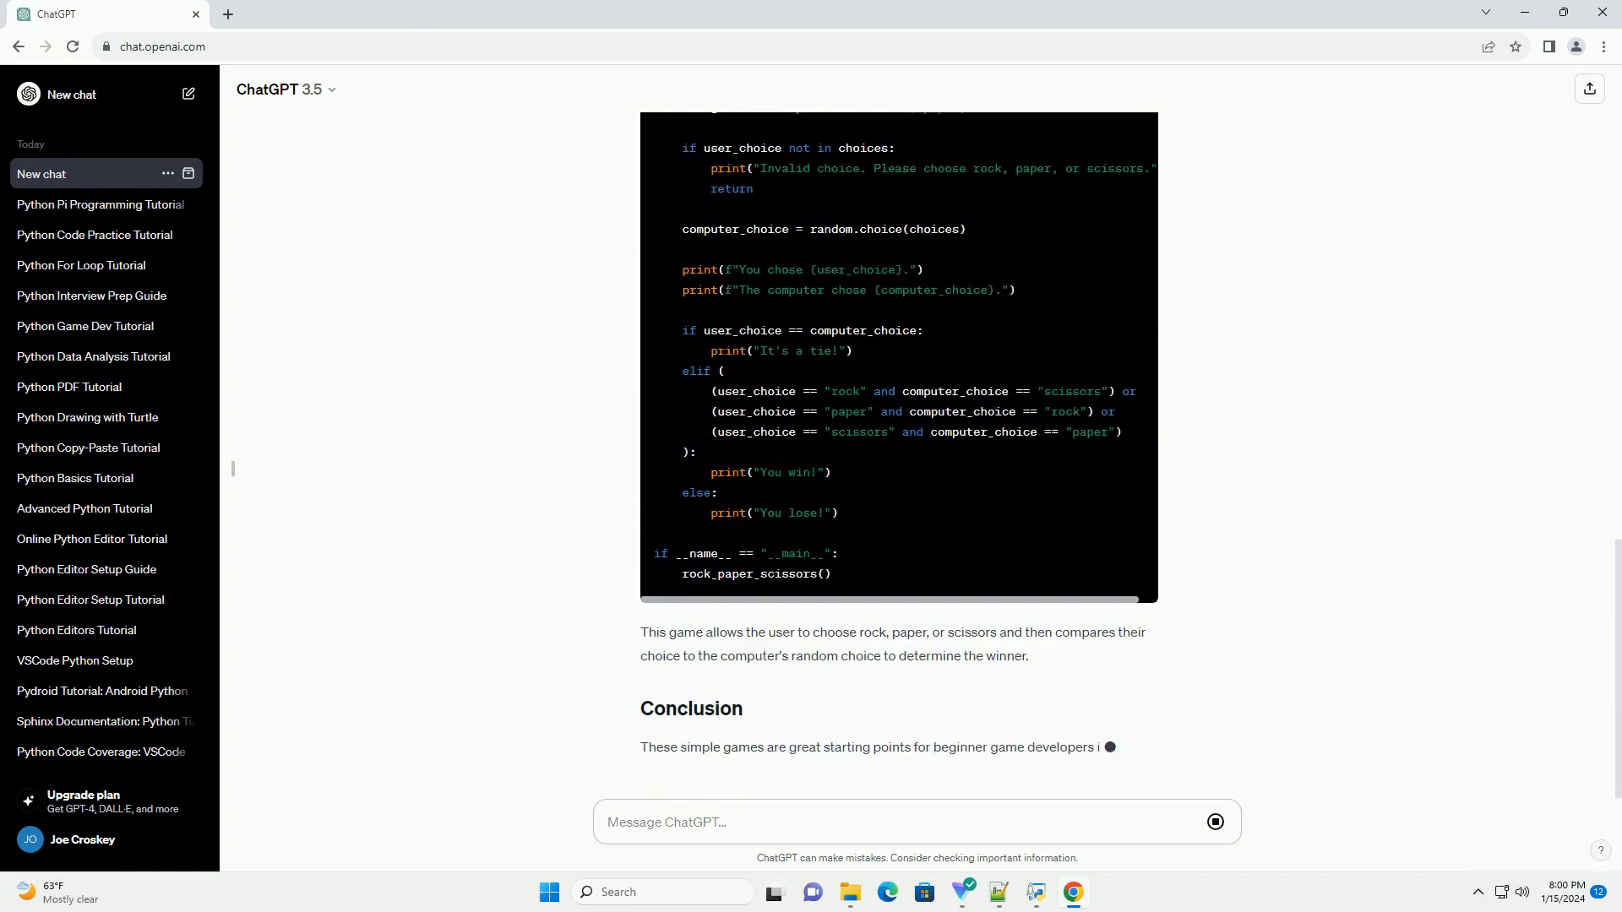
scroll(down, 3)
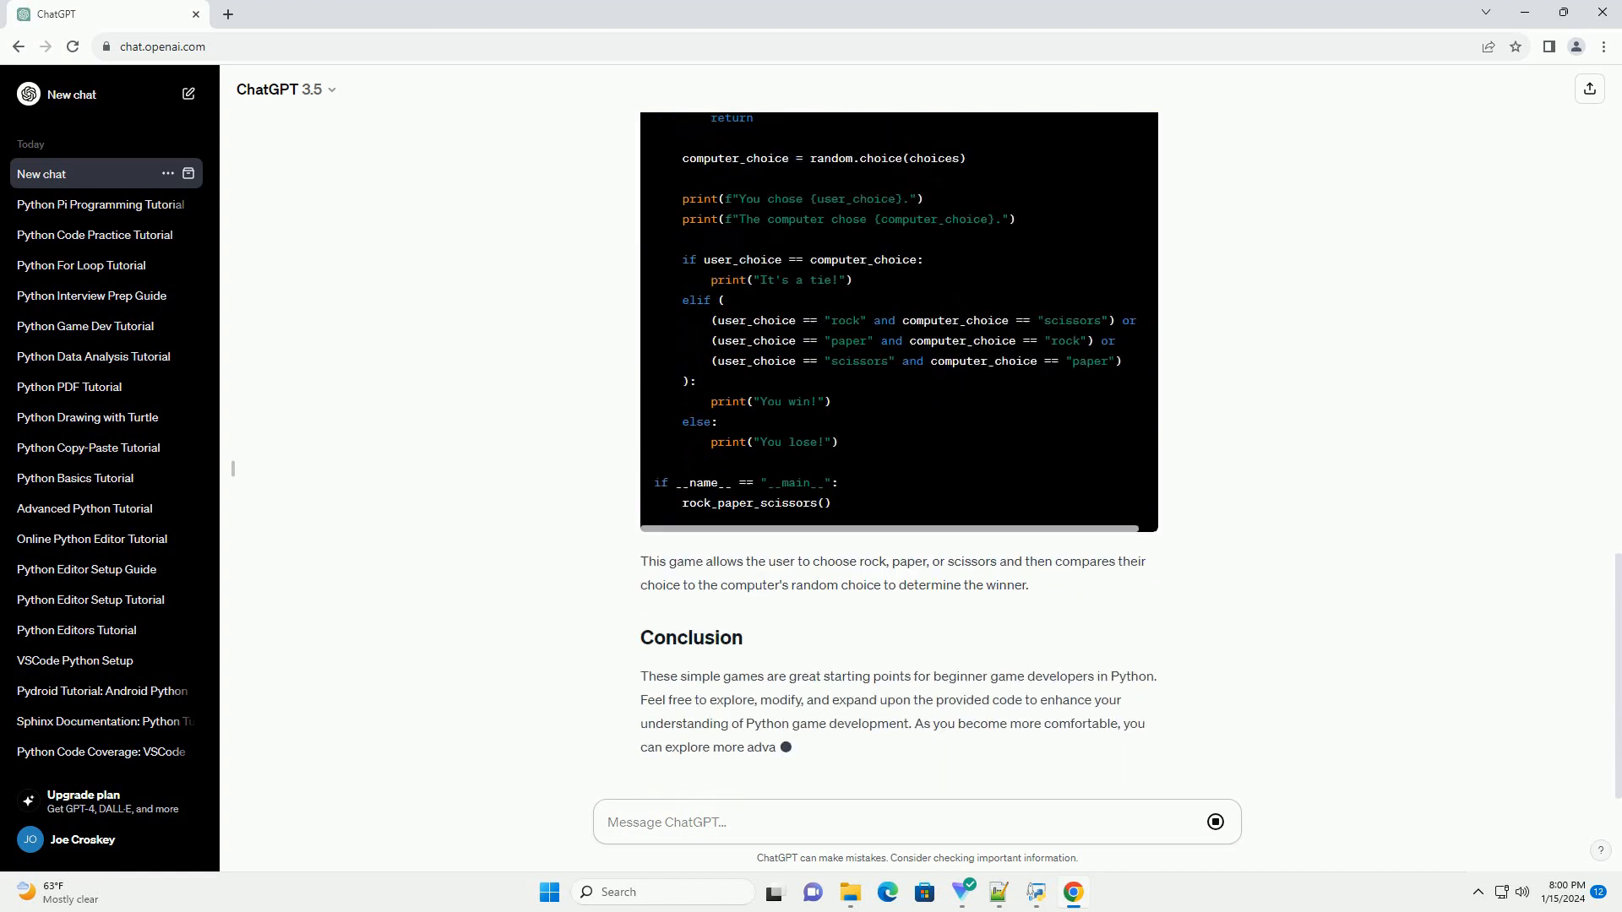